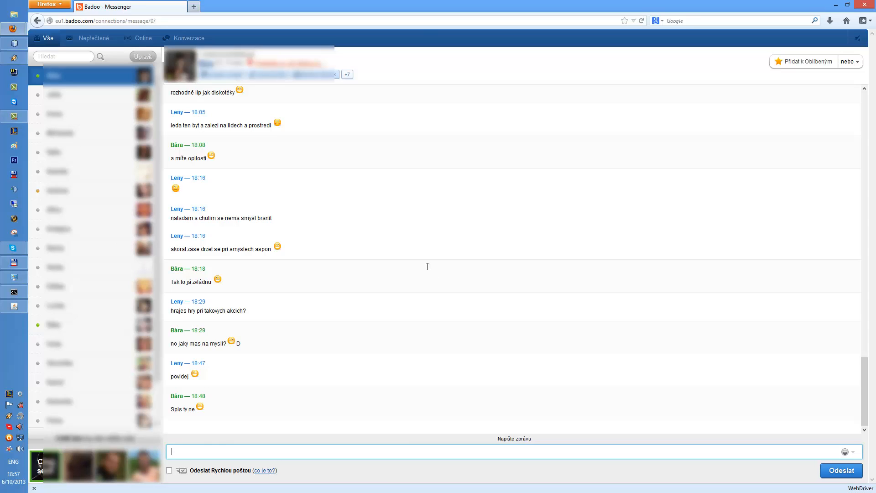
mouse_move(429, 270)
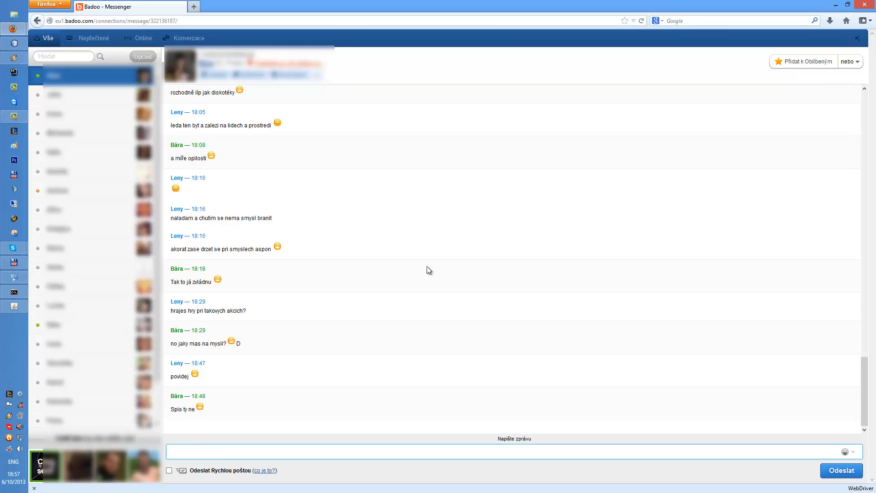
Launch the desktop messenger with its cmd.exe console from the taskbar.
left_click(503, 452)
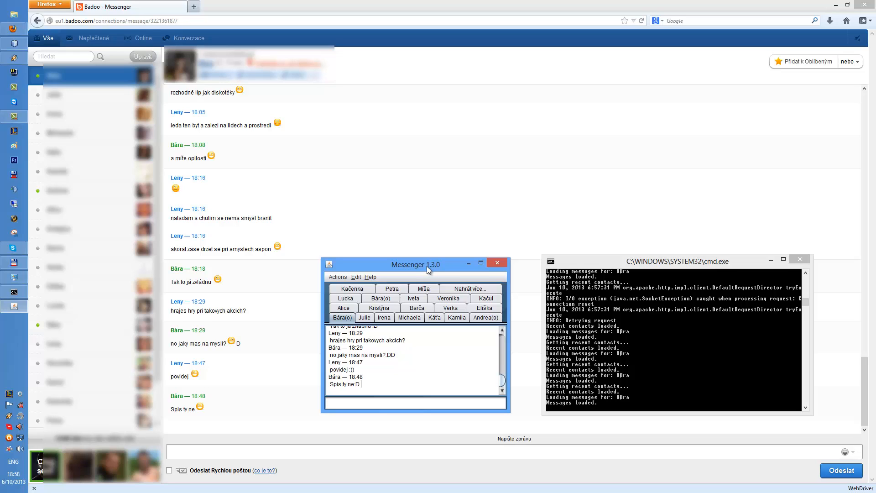
Scroll up as the app drives Badoo to the next conversation and logs 'State changed'.
scroll("up", 3)
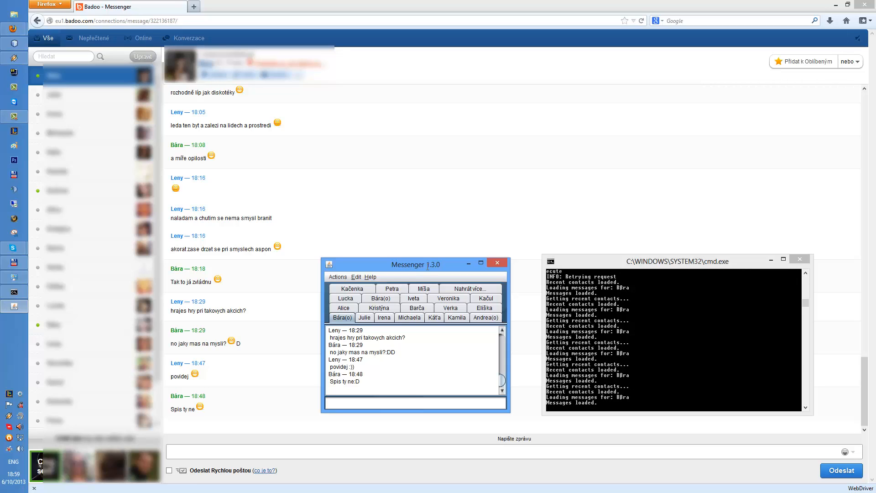
mouse_move(427, 270)
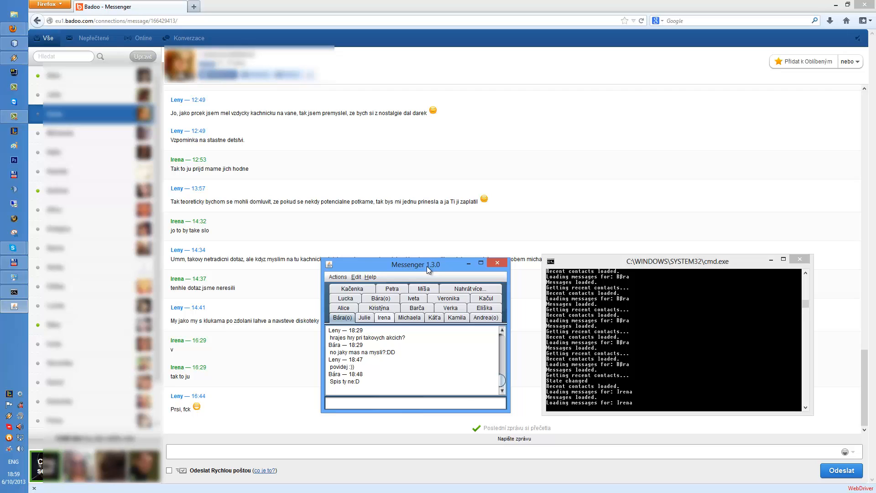
Show Irena's conversation in the desktop chat view, matching the web chat.
left_click(383, 317)
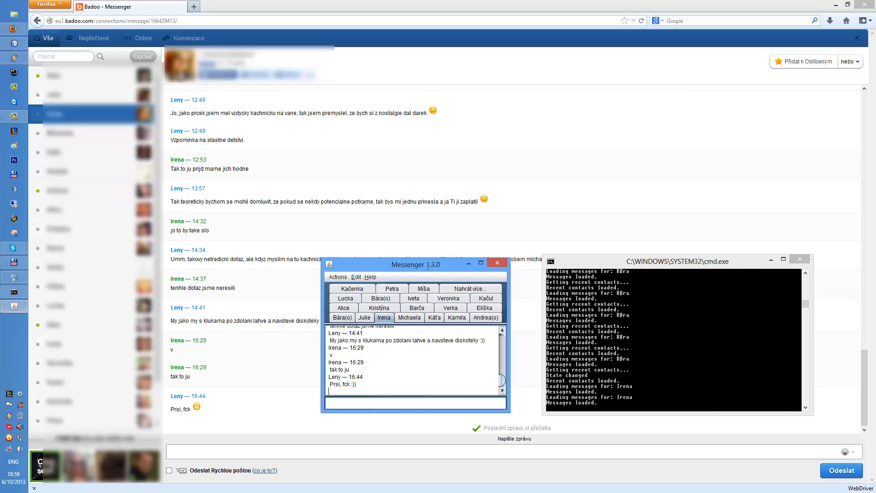
mouse_move(428, 270)
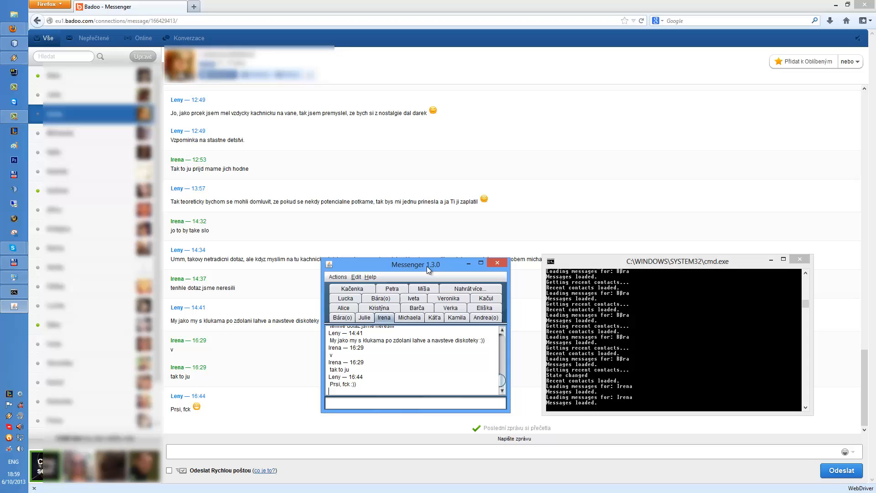